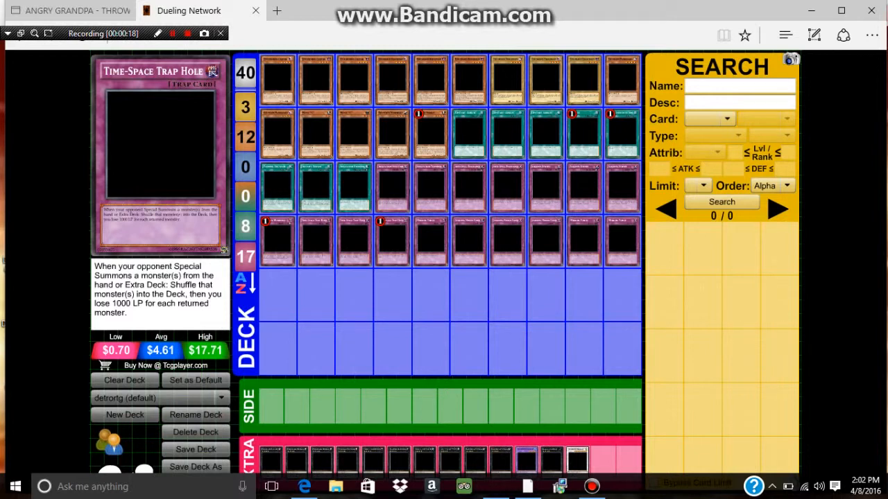
Step: Bring up the list of available Wi-Fi networks while Dueling Network tries to reconnect
{"action": "left_click", "coordinate": [220, 397]}
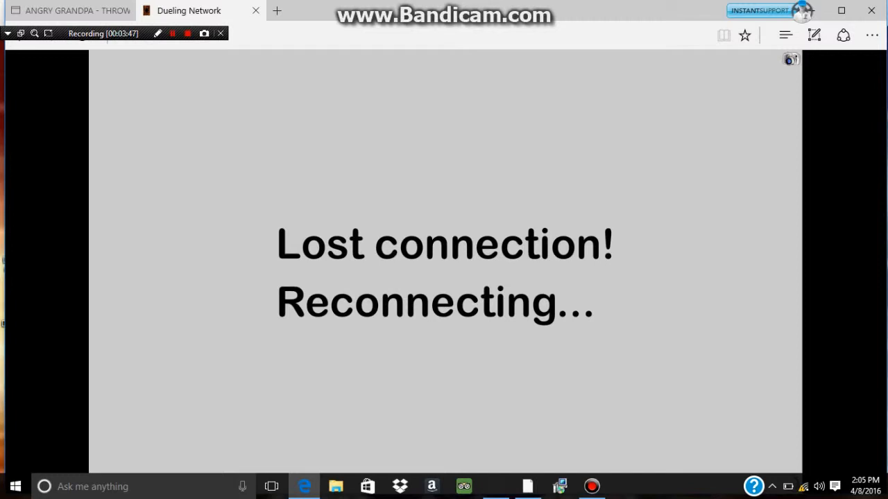
{"action": "left_click", "coordinate": [819, 485]}
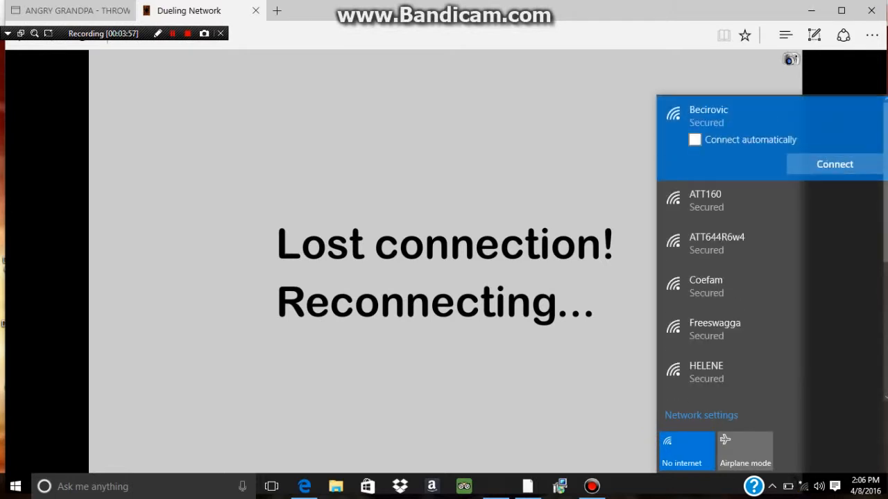
Step: Reconnect to the top secured Wi-Fi network from the Windows network flyout
{"action": "left_click", "coordinate": [835, 164]}
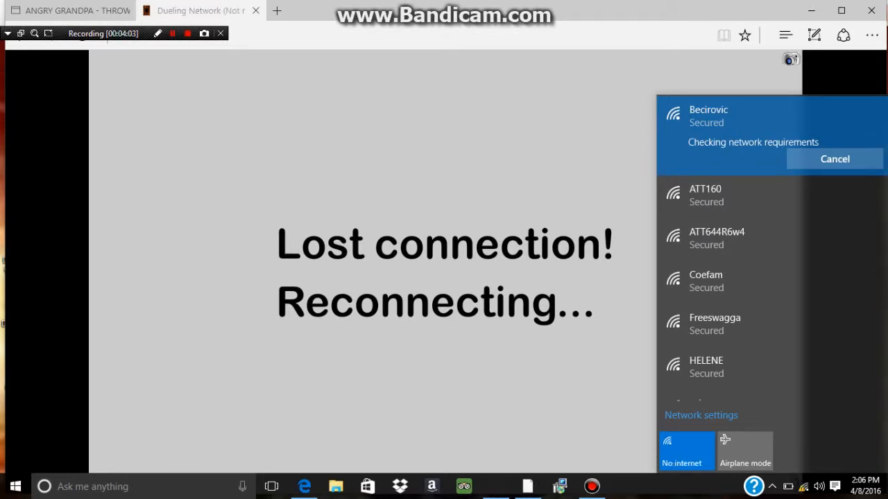
{"action": "left_click", "coordinate": [835, 158]}
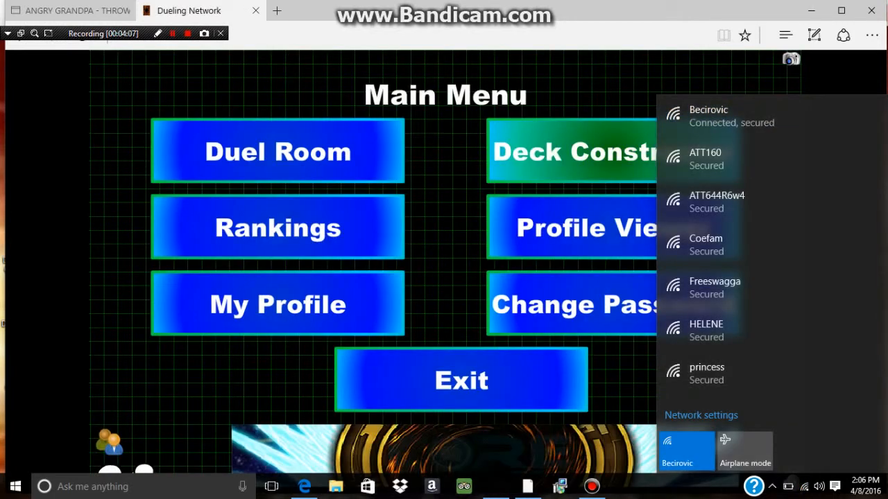
Step: Return to Deck Constructor and load the 'hg' deck
{"action": "left_click", "coordinate": [568, 151]}
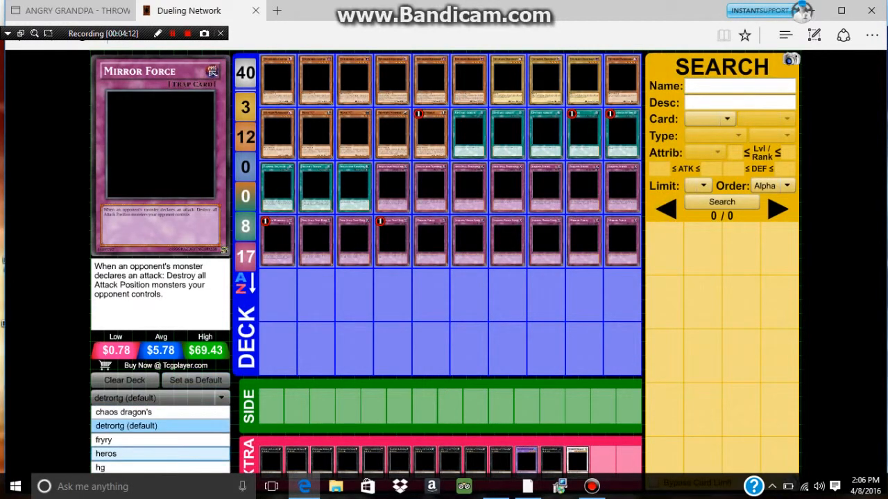
{"action": "left_click", "coordinate": [100, 468]}
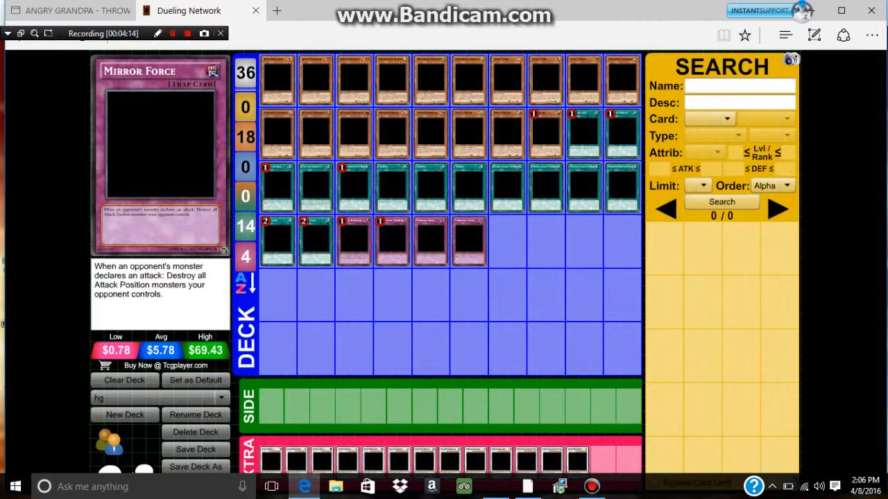